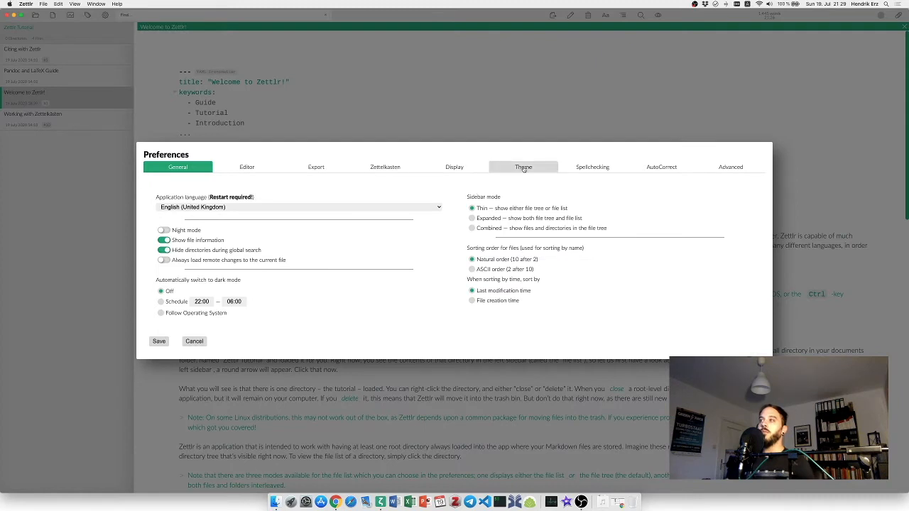
Cancel the Preferences dialog to return to the Welcome to Zettlr! tutorial.
click(523, 167)
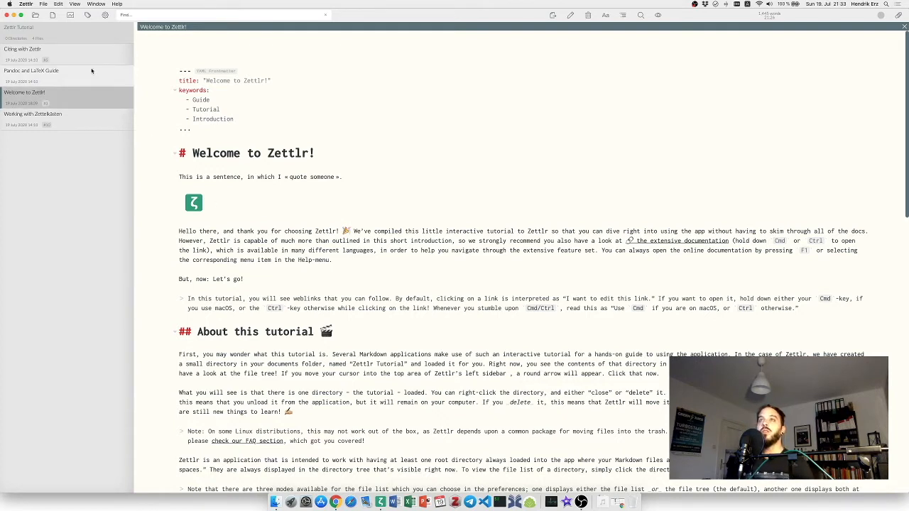
Bring up the Zettlr application menu to reach Custom CSS.
click(26, 4)
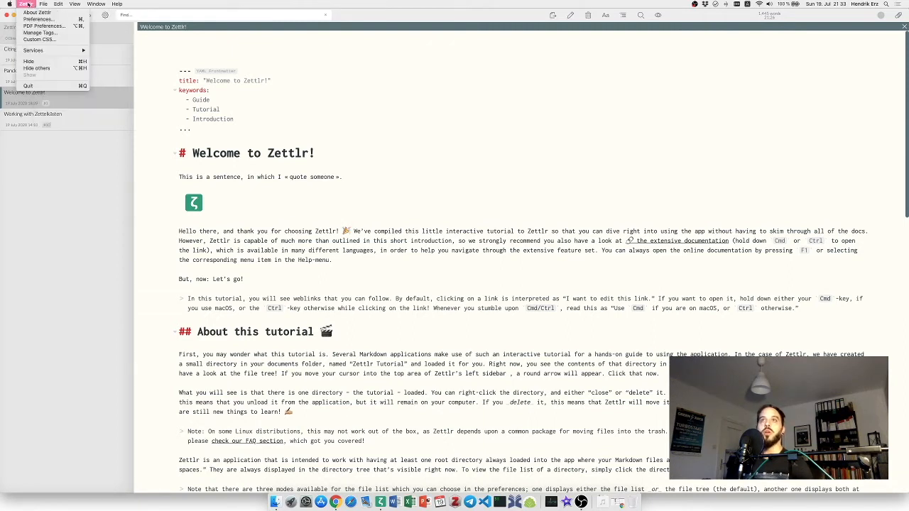
mouse_move(39, 40)
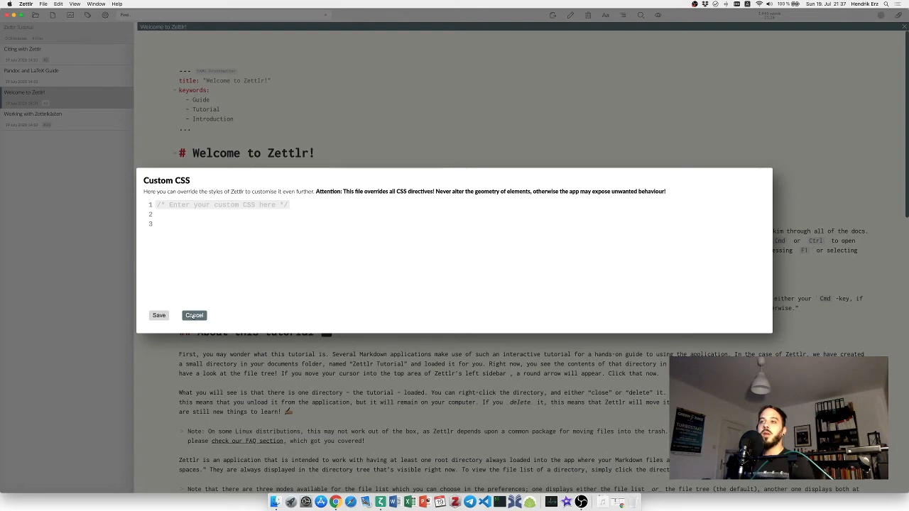
Dismiss the empty Custom CSS editor and the Preferences window.
click(193, 315)
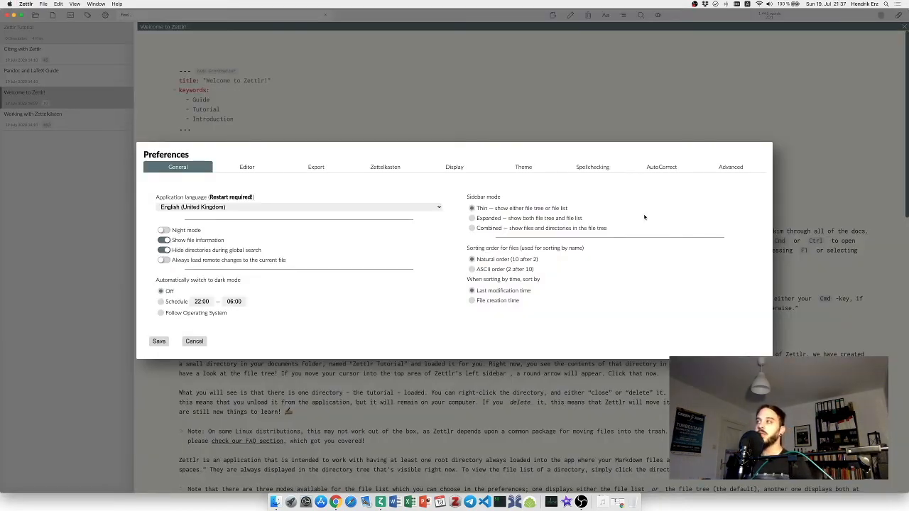
click(730, 167)
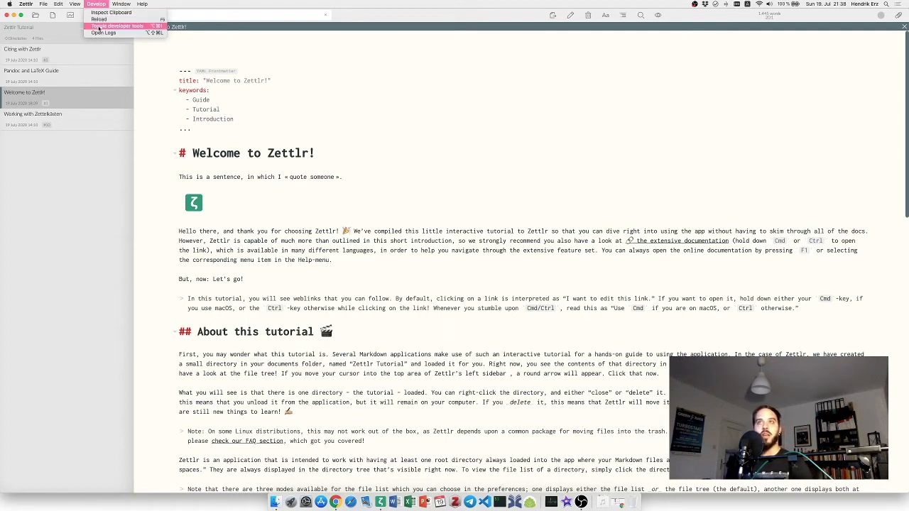
Toggle the developer tools on via the Develop menu.
click(117, 26)
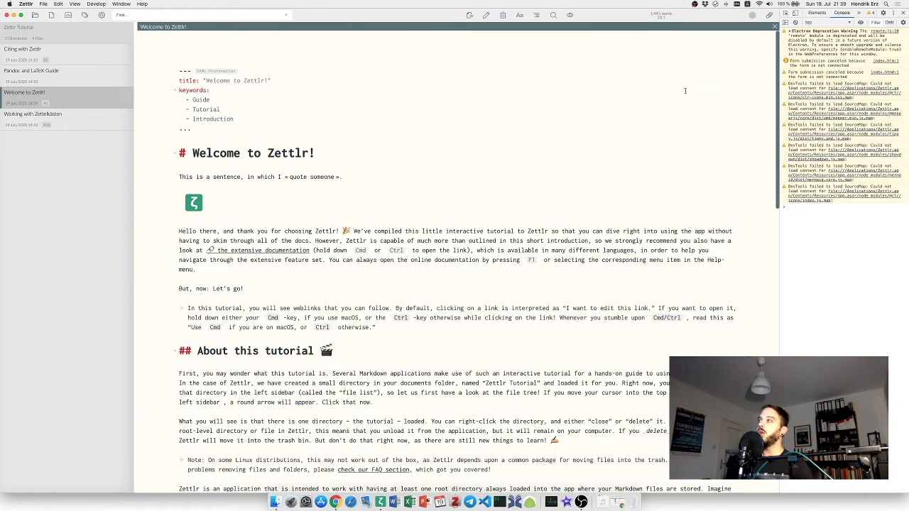
Show the Elements tree in DevTools and bring up its three-dot options menu.
click(803, 15)
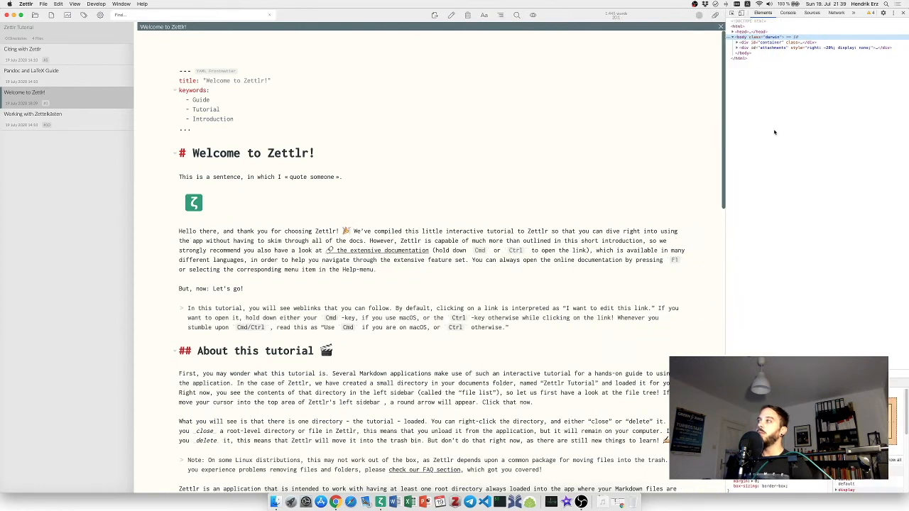
mouse_move(805, 161)
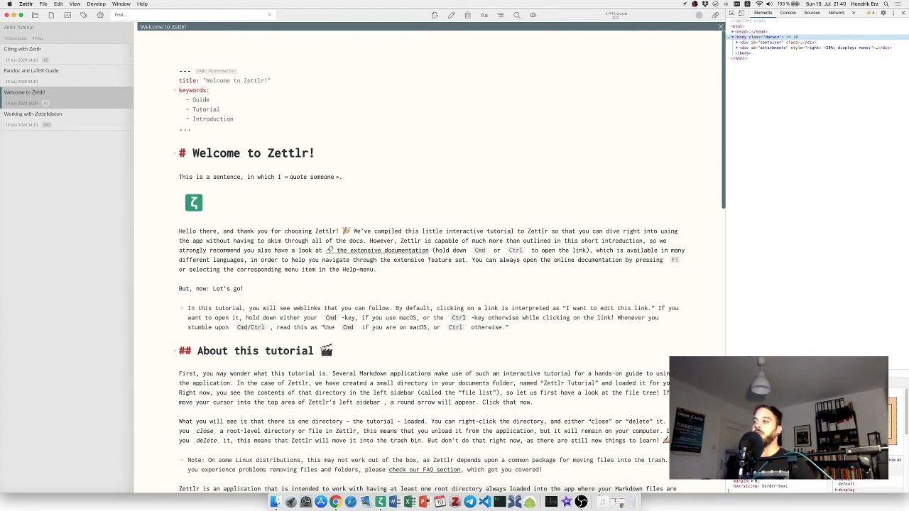
mouse_move(764, 341)
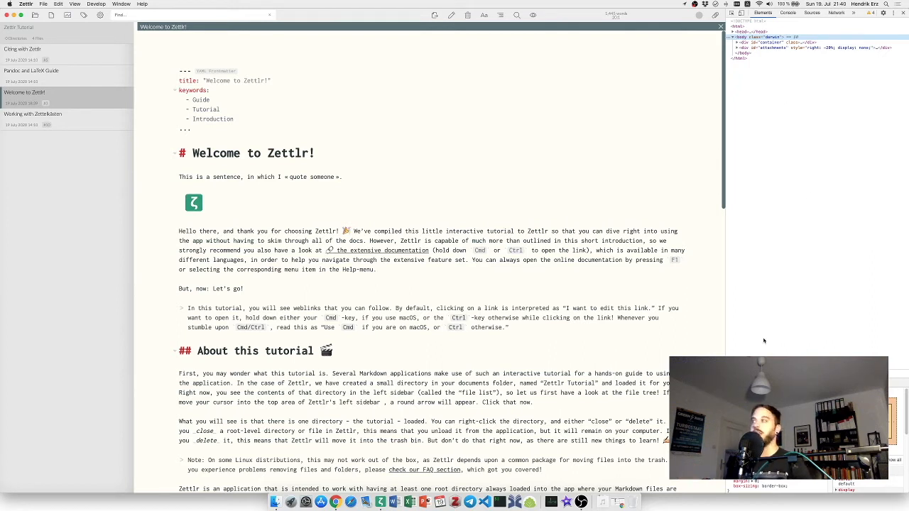
mouse_move(790, 347)
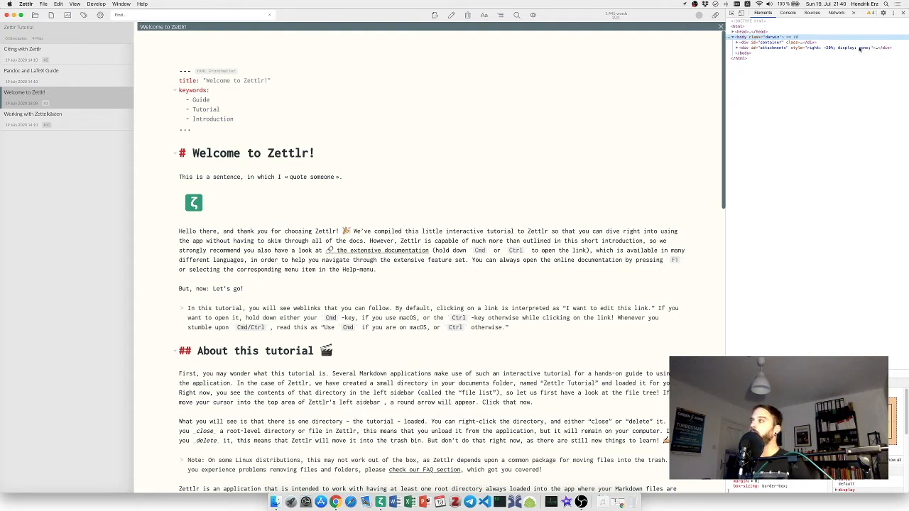
click(883, 14)
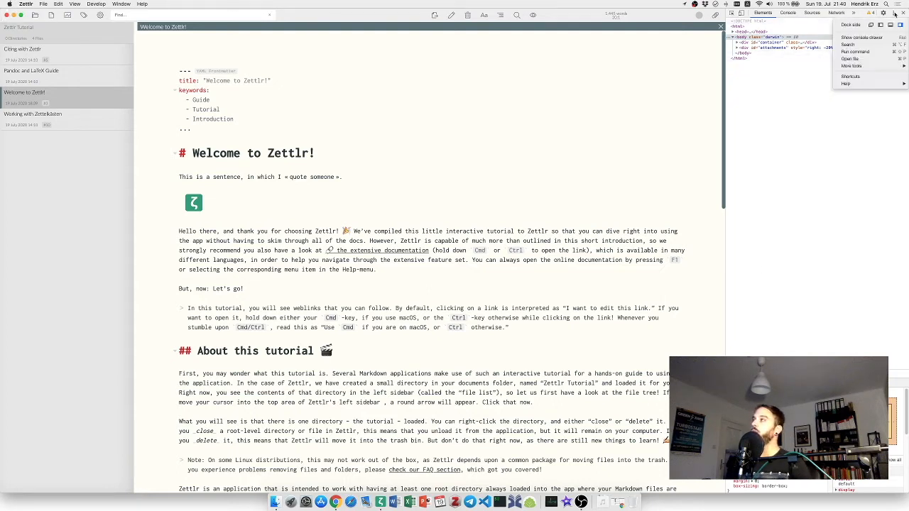
Dock the developer tools on the left and activate the element picker over the heading.
click(881, 26)
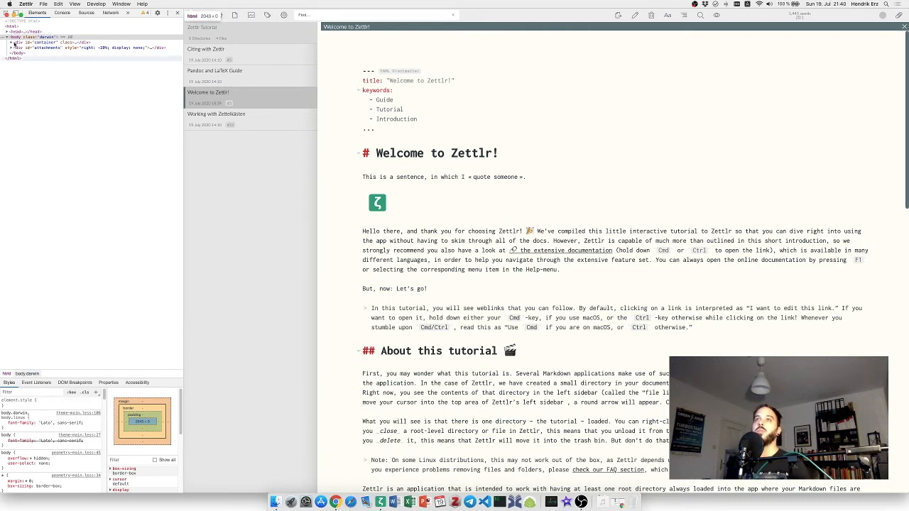
click(7, 14)
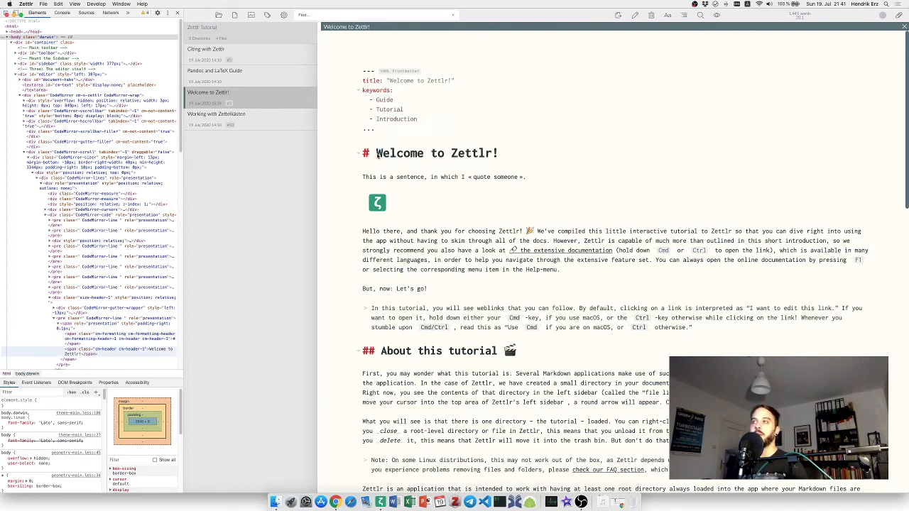
click(99, 349)
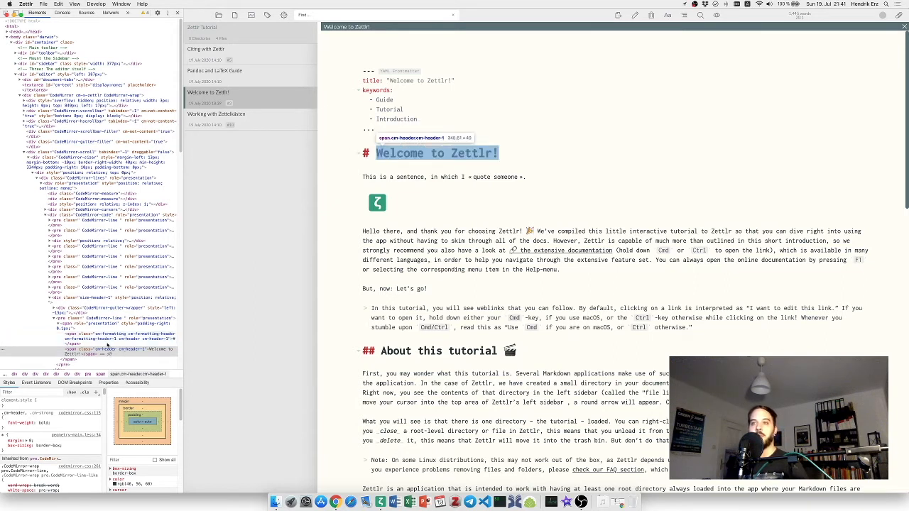
mouse_move(100, 307)
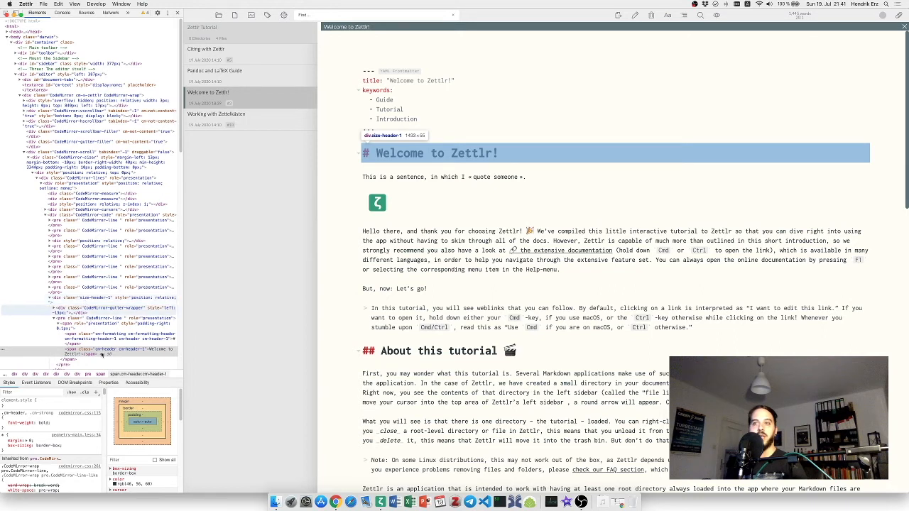
Select the 'Welcome to Zettlr!' heading element with the picker to show its style rules.
click(100, 349)
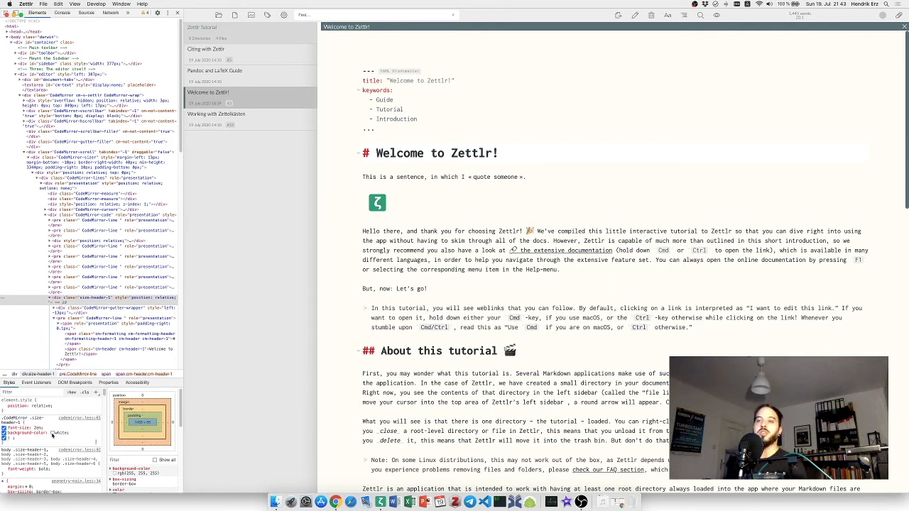
Change the heading's background to red via the Styles pane colour swatch.
click(54, 432)
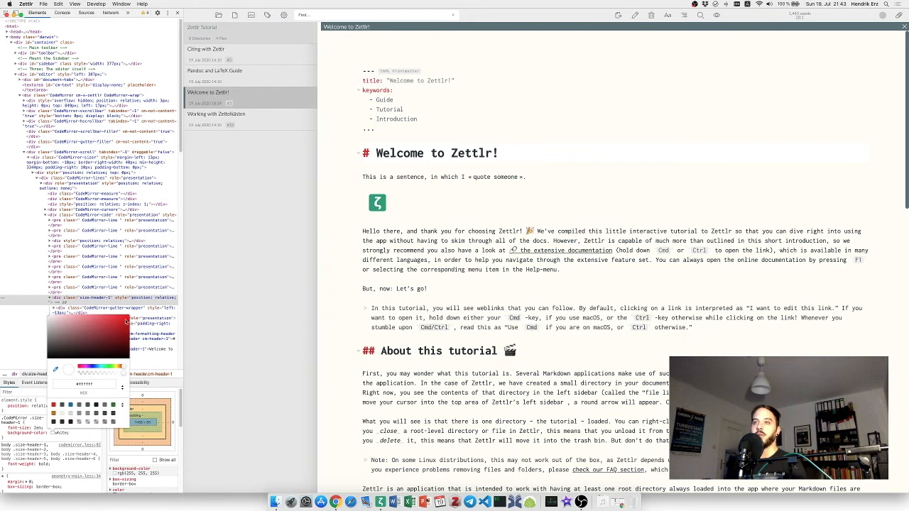
click(96, 335)
text(border-radius: 10px;)
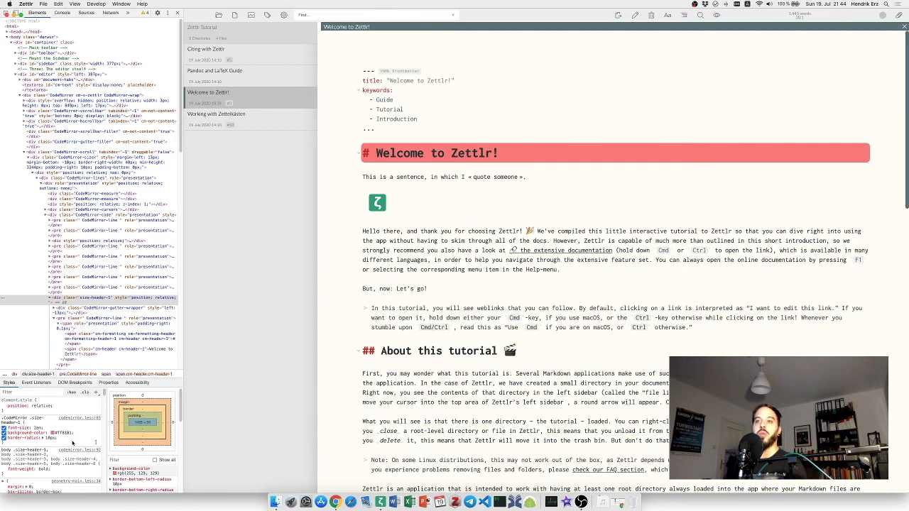
mouse_move(74, 443)
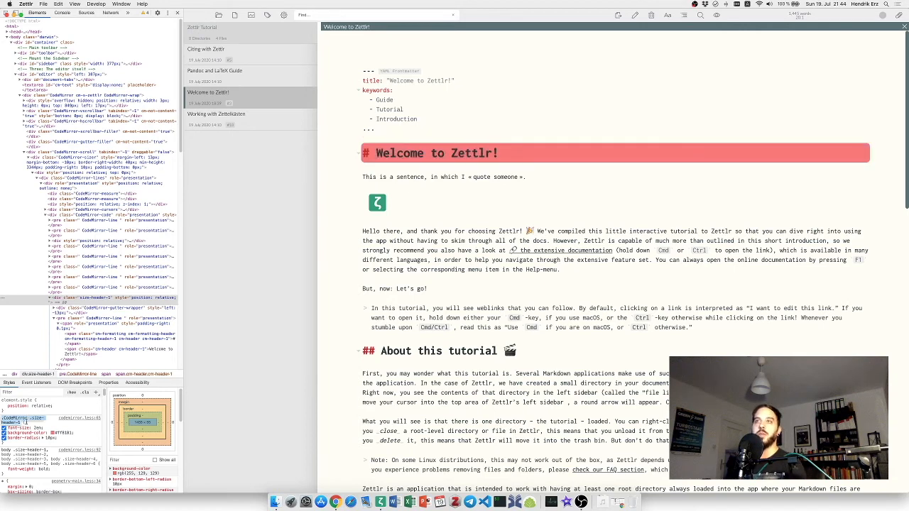
Reopen Custom CSS and start an empty '.CodeMirror .size-header-1 {}' rule with a new line inside.
click(25, 3)
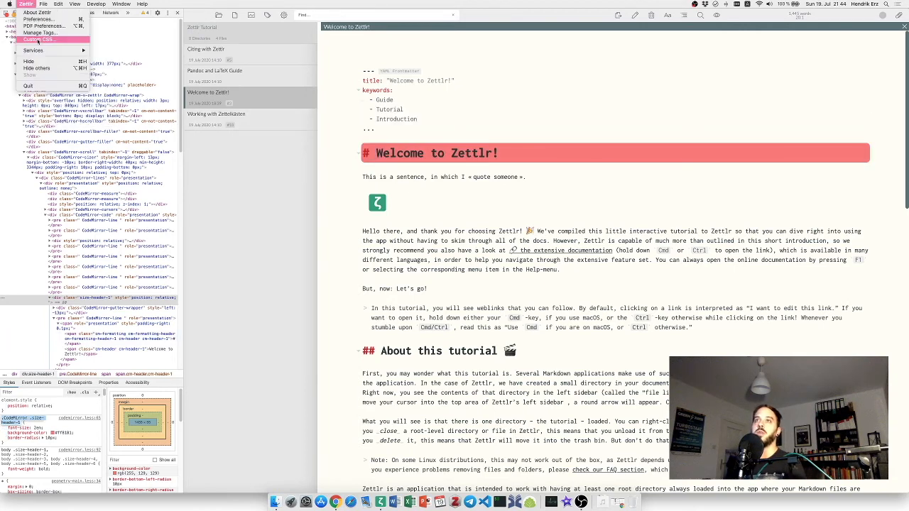
click(42, 40)
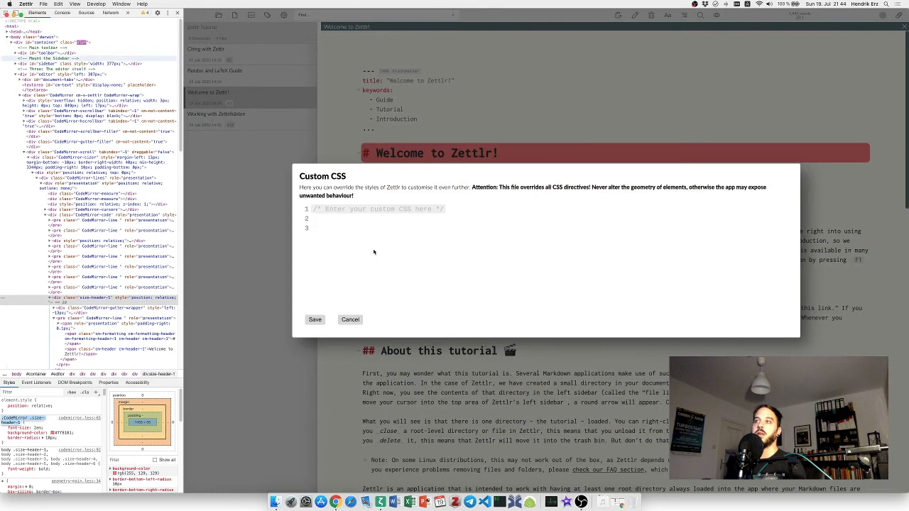
text(.CodeMirror .size-header-1)
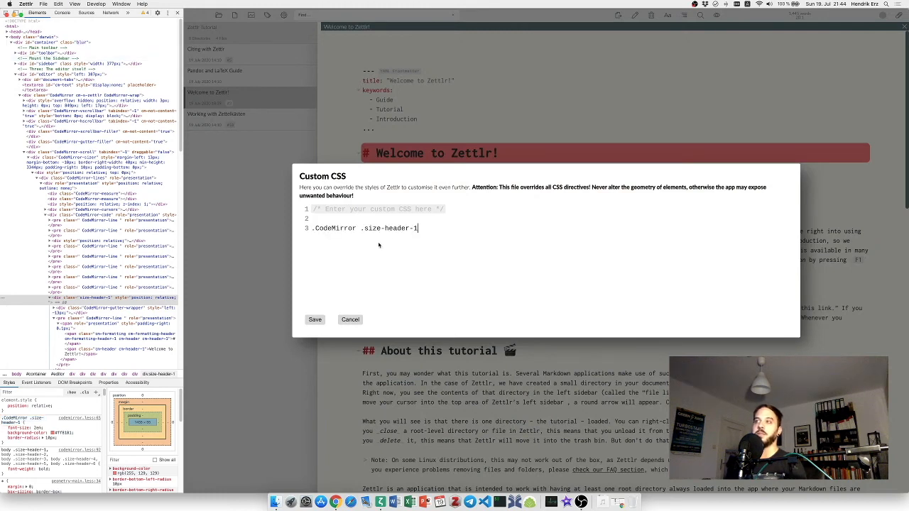
text({})
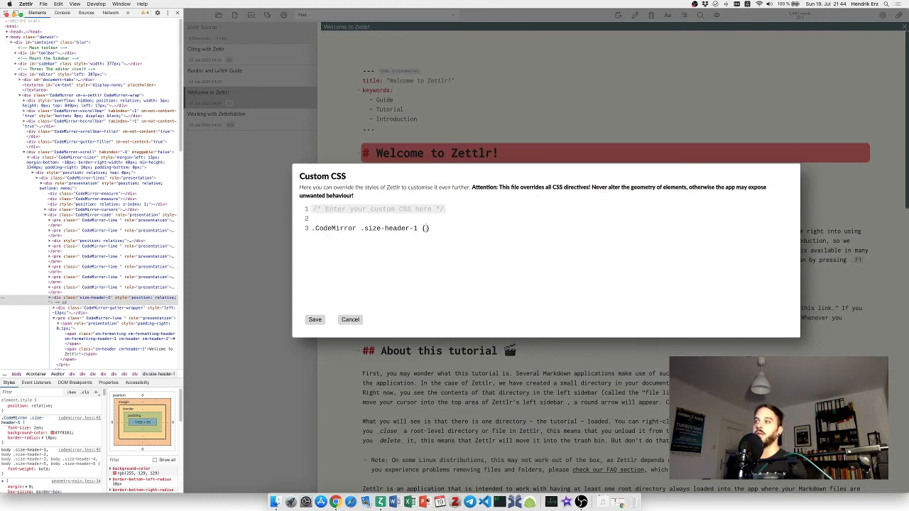
key(Return)
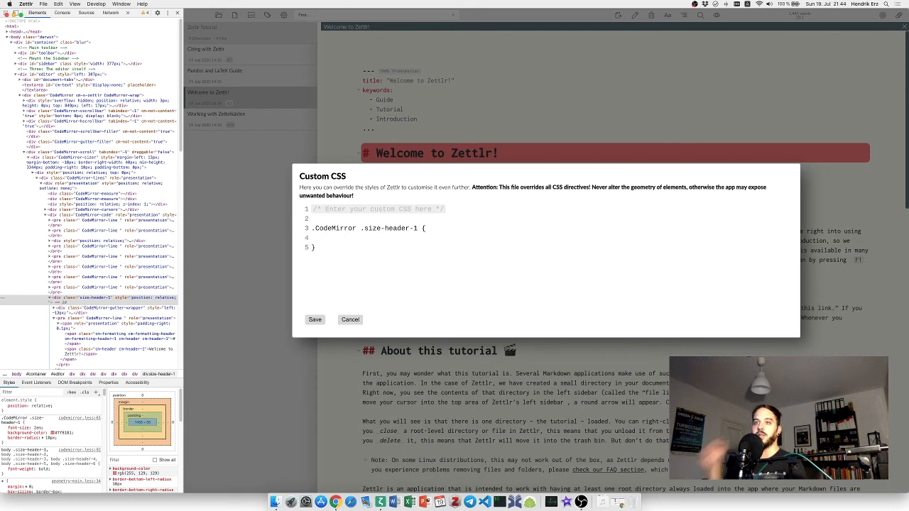